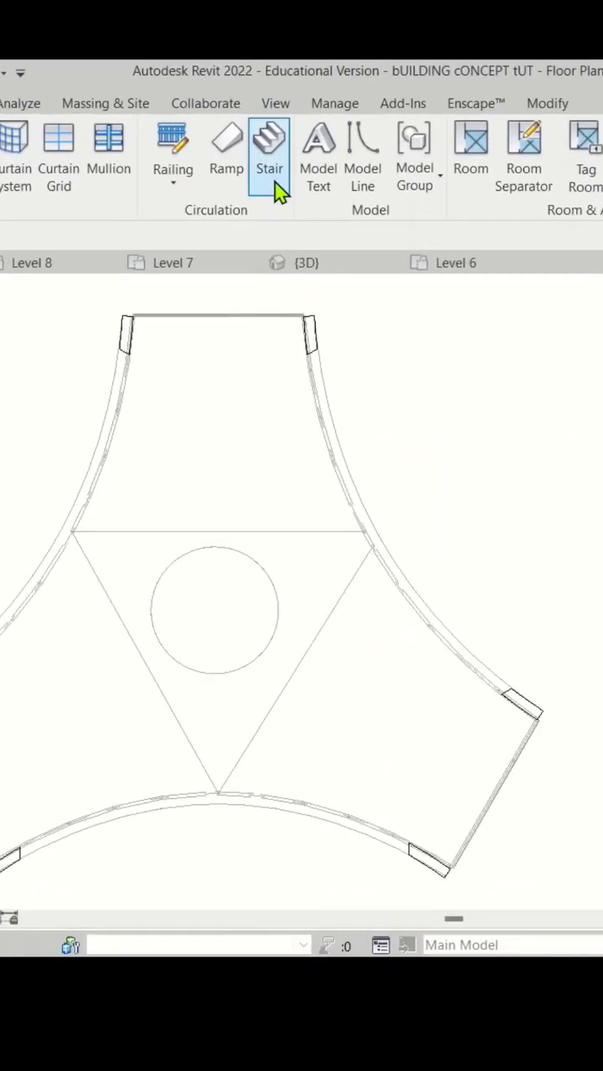
- Start a new stair and set its actual run width to 1.2m
click(269, 142)
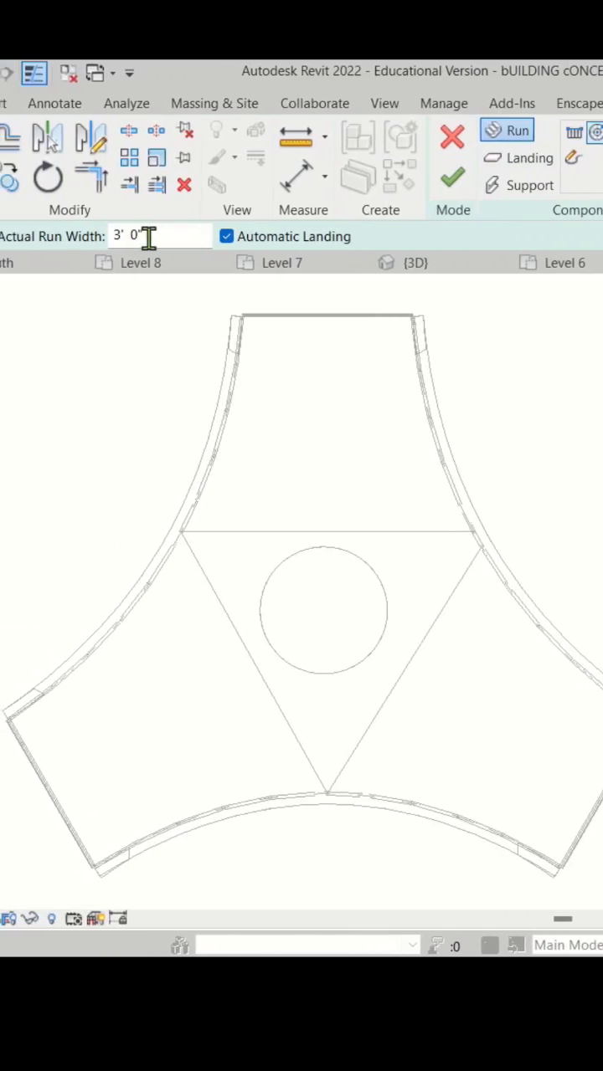
double_click(134, 236)
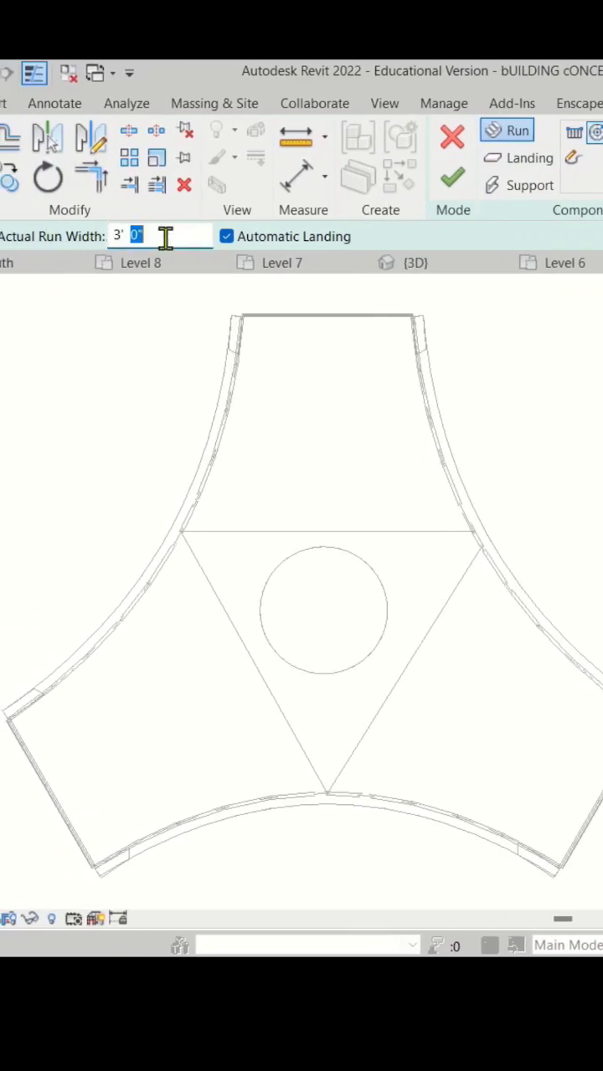
text(1.2m)
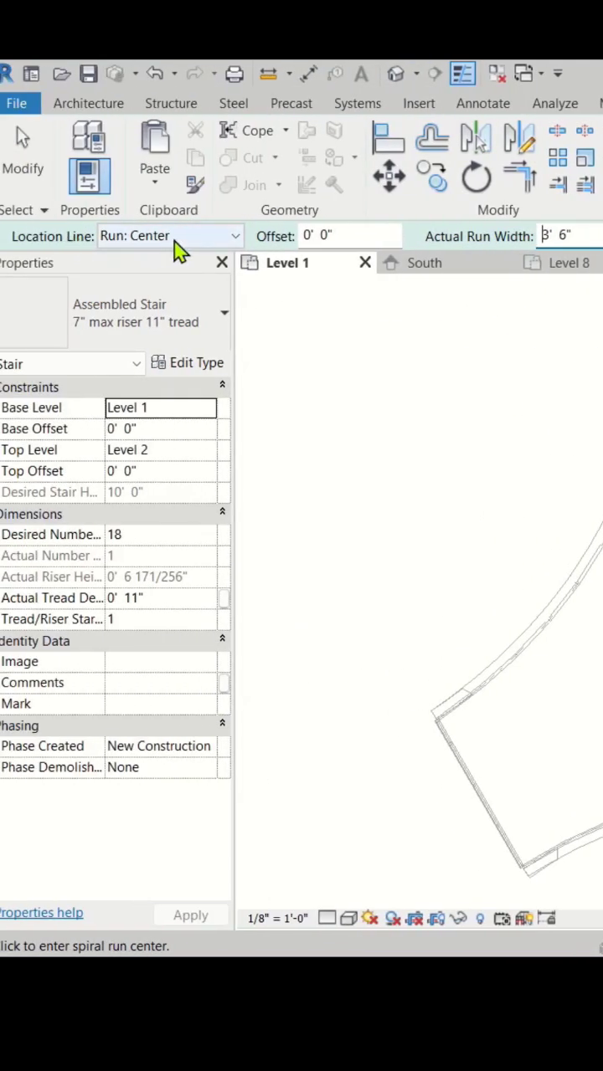
- Draw a full-step spiral run centred on the circular opening with a 4'-0" radius
click(167, 234)
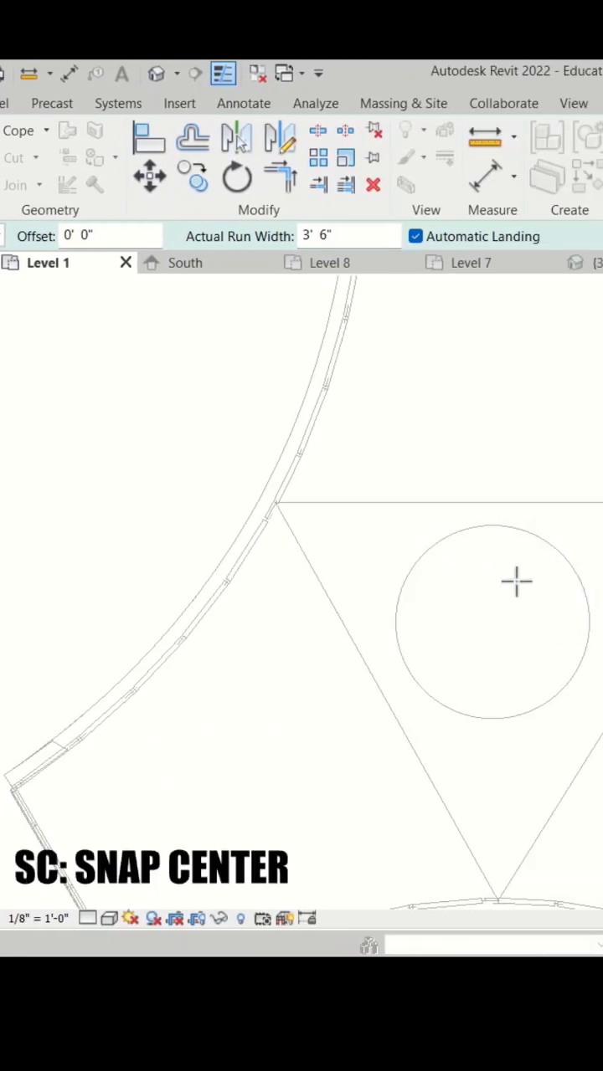
mouse_move(515, 566)
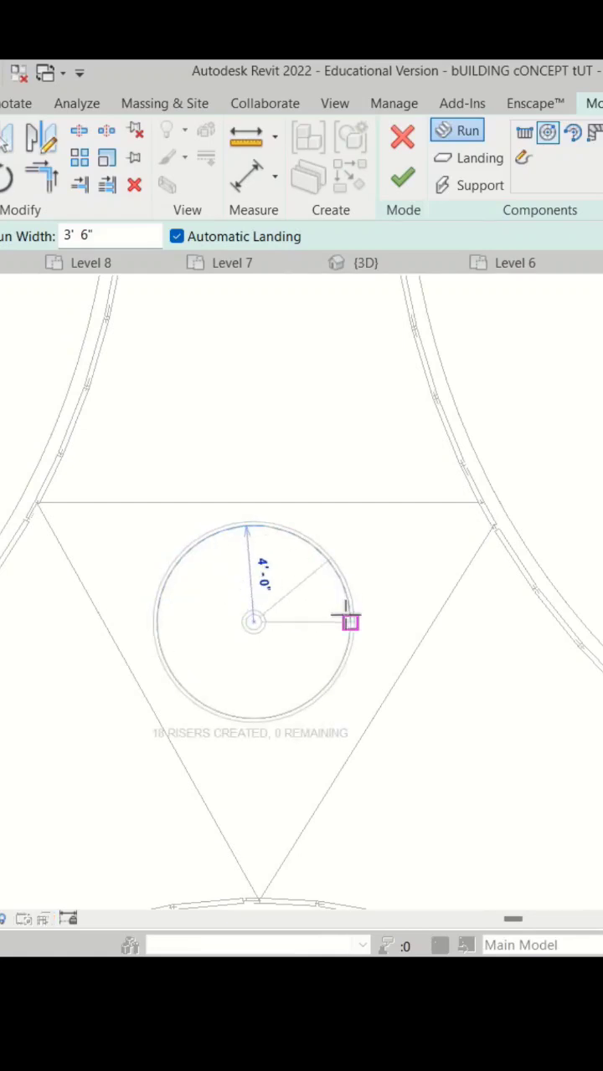
click(365, 261)
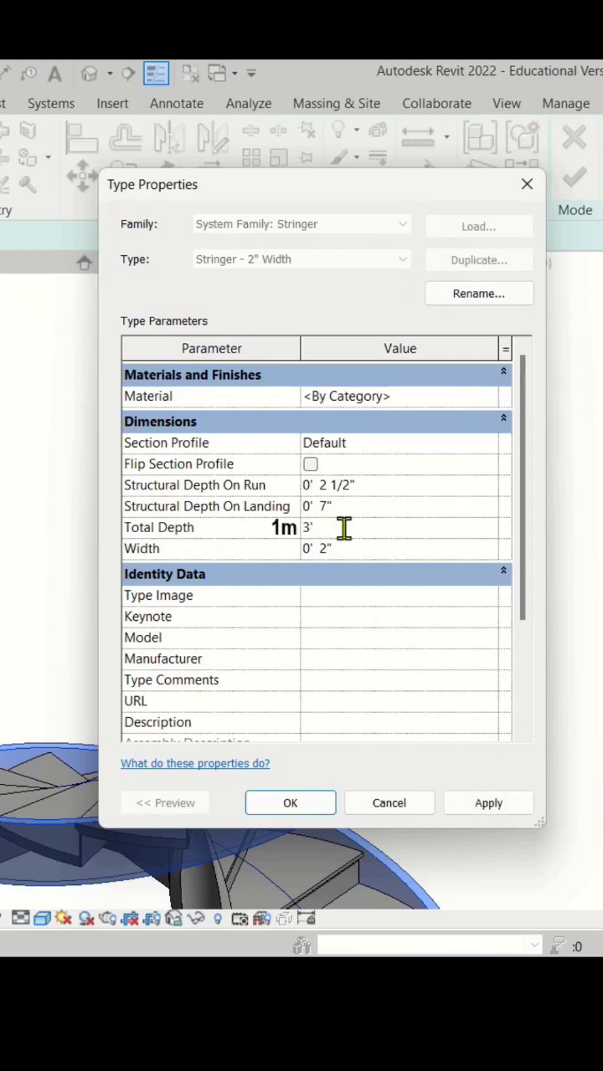
- Apply the stringer depth, finish the stair edit, and begin selecting levels for a multistory stair
click(290, 804)
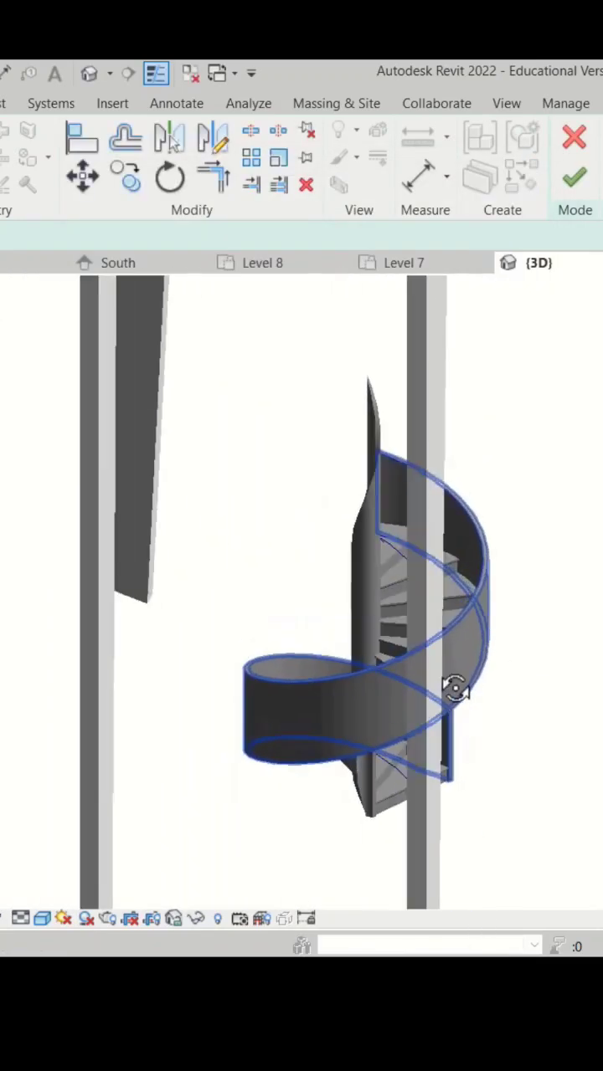
click(574, 176)
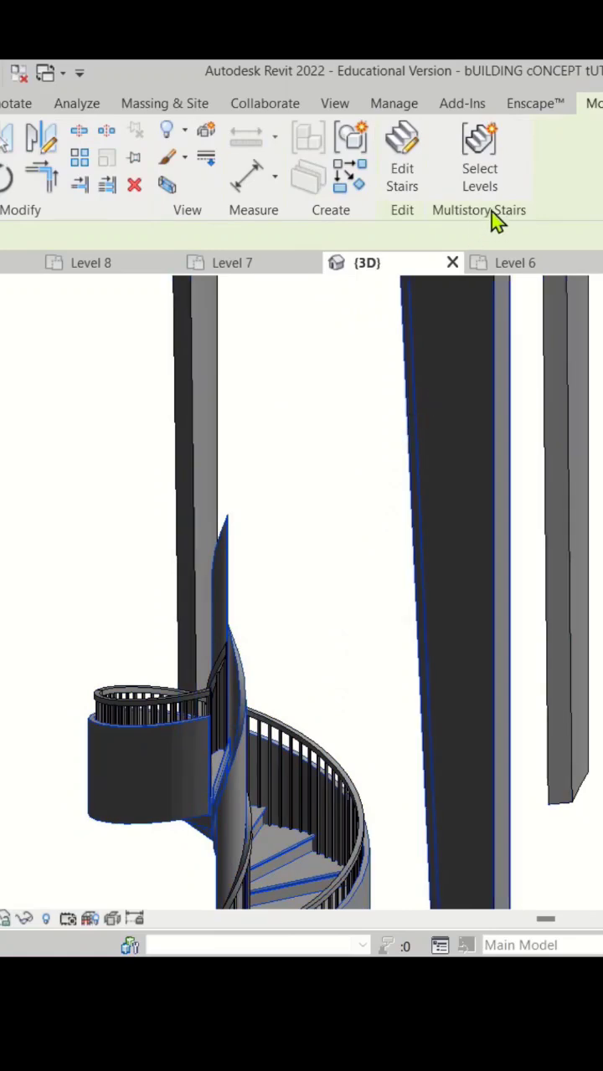
click(479, 157)
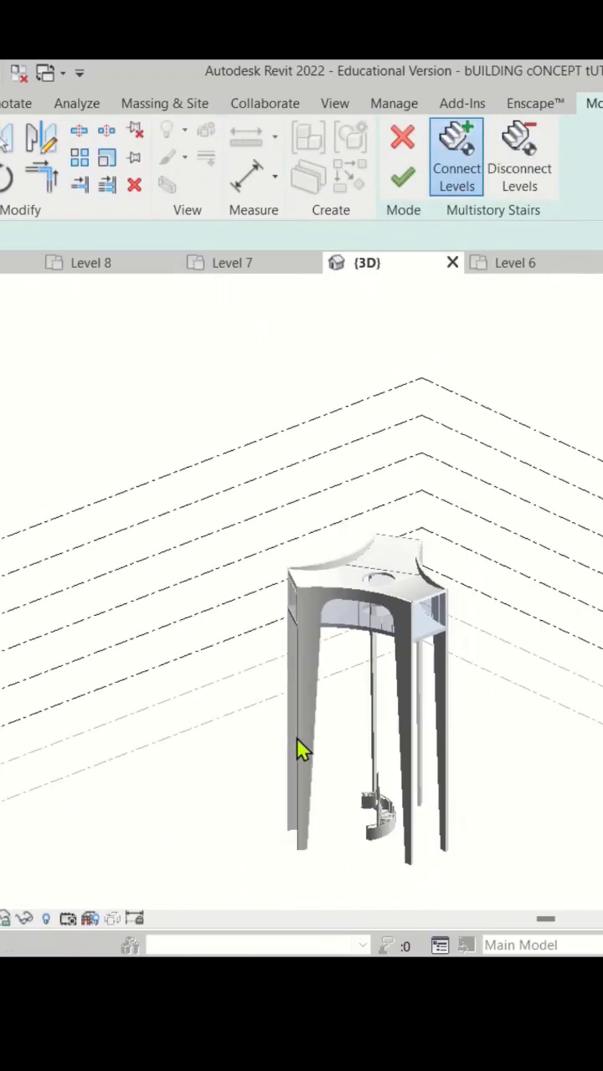